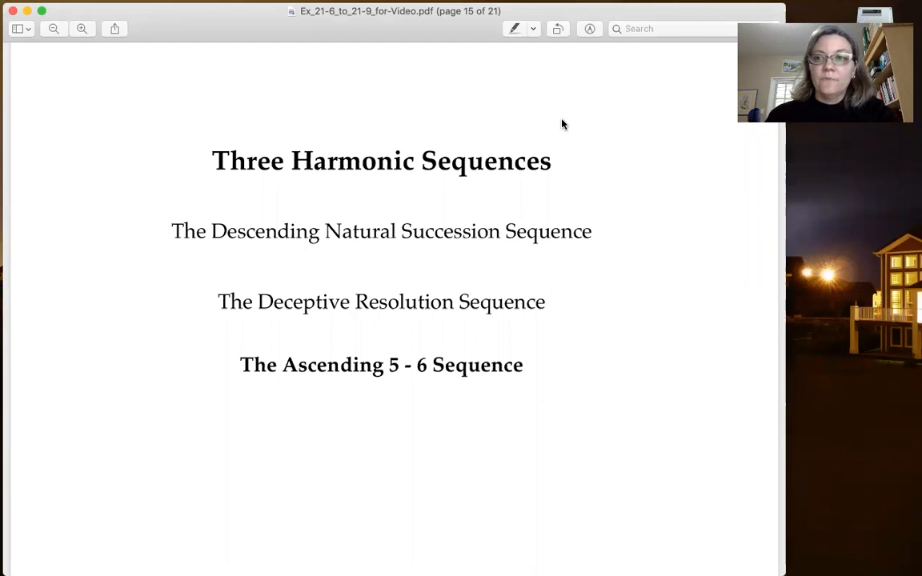
scroll(down, 3)
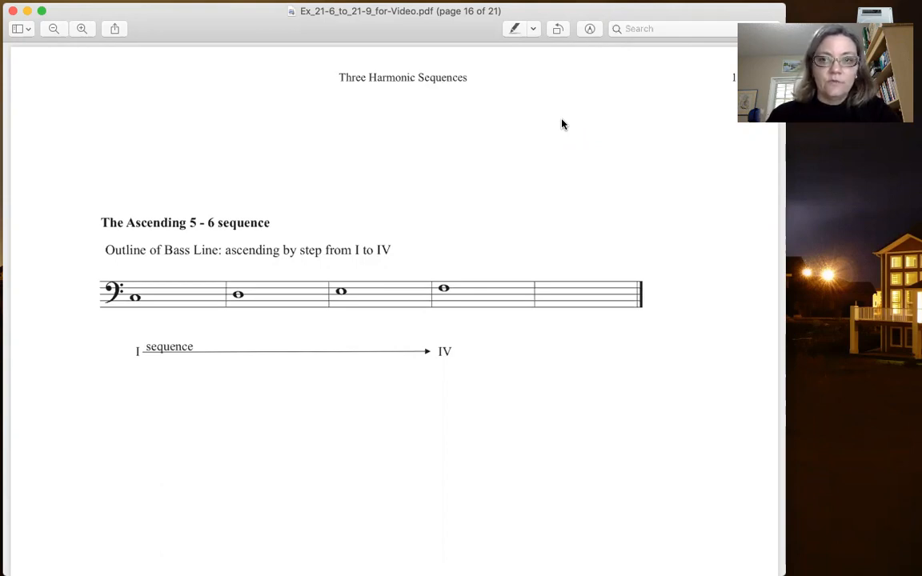
scroll(down, 3)
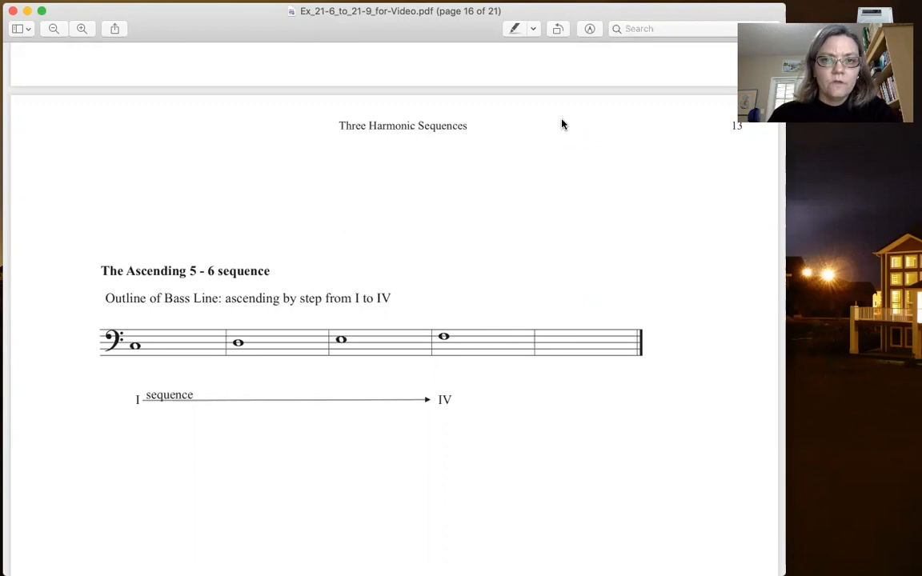
scroll(down, 3)
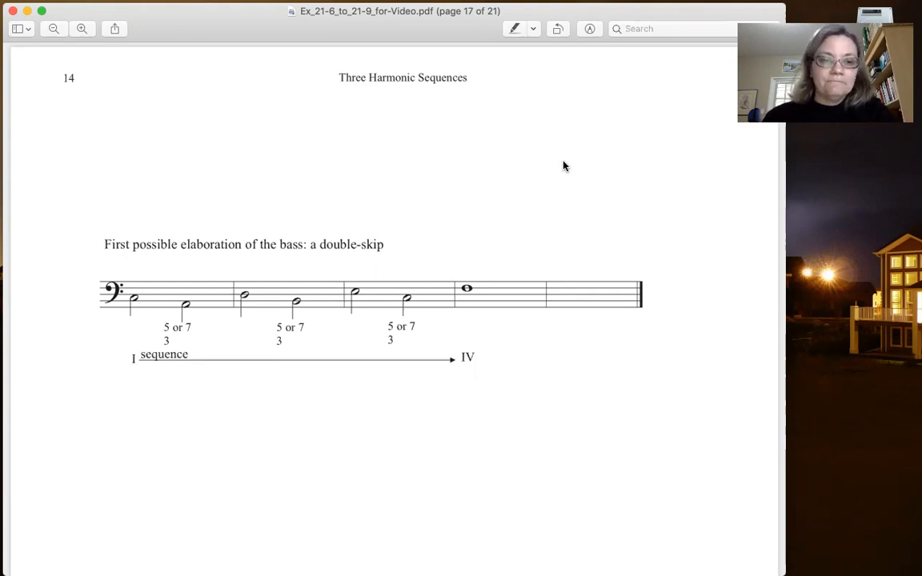
mouse_move(192, 307)
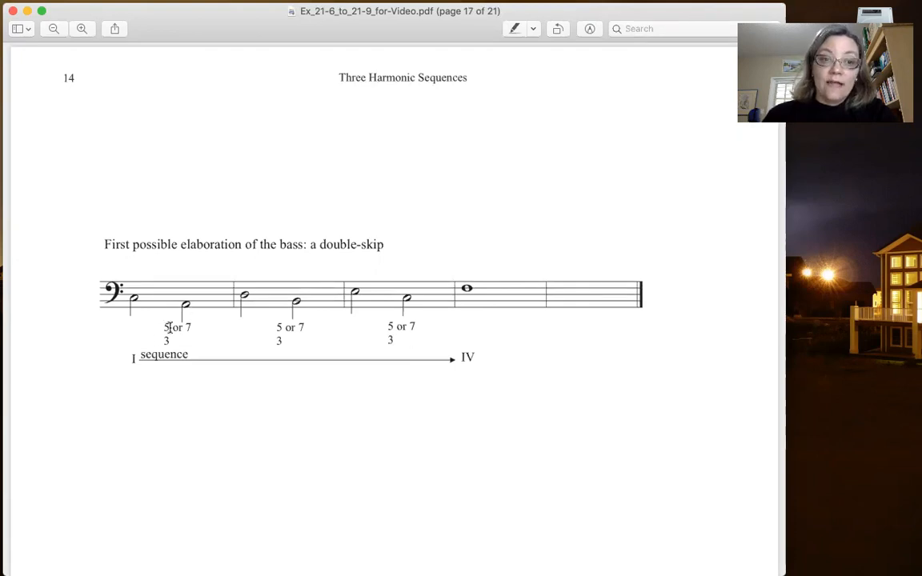
mouse_move(198, 333)
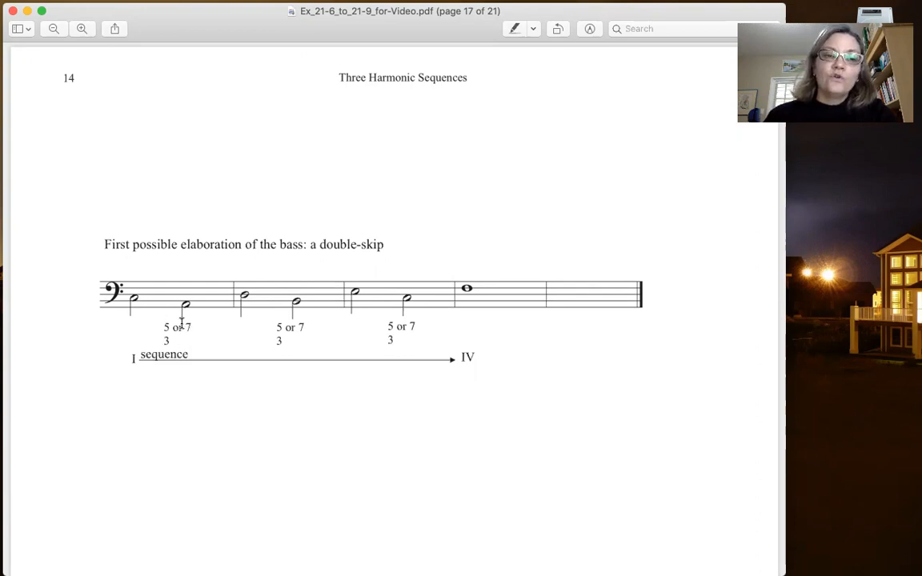
mouse_move(134, 301)
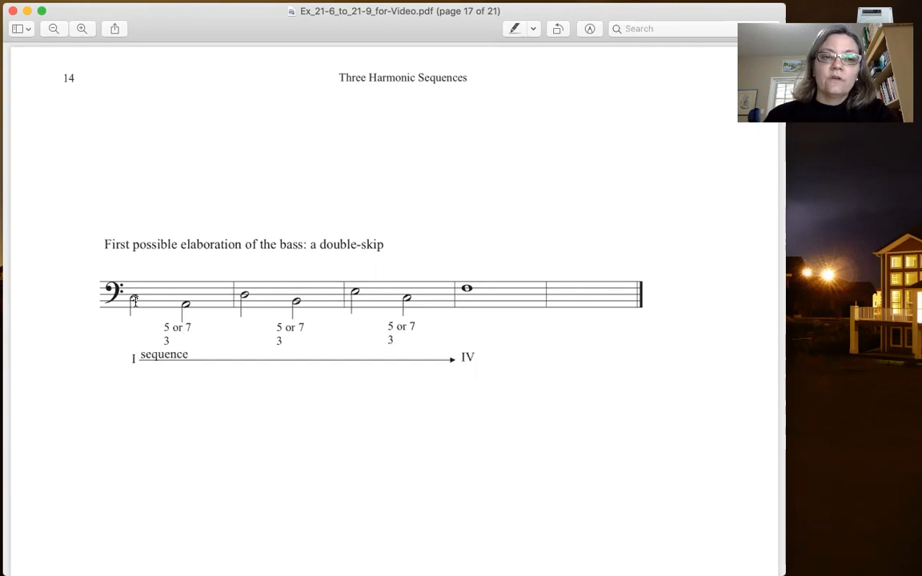
mouse_move(326, 469)
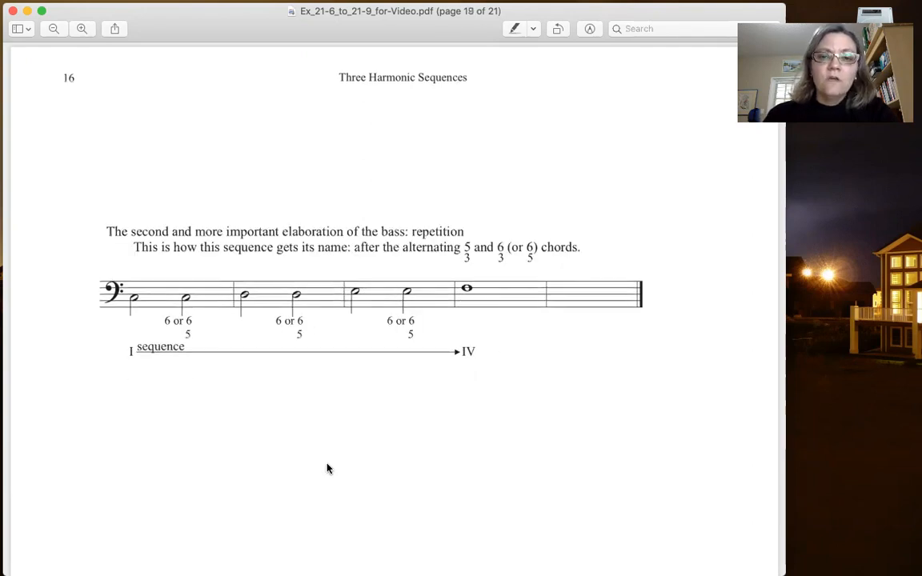
mouse_move(256, 445)
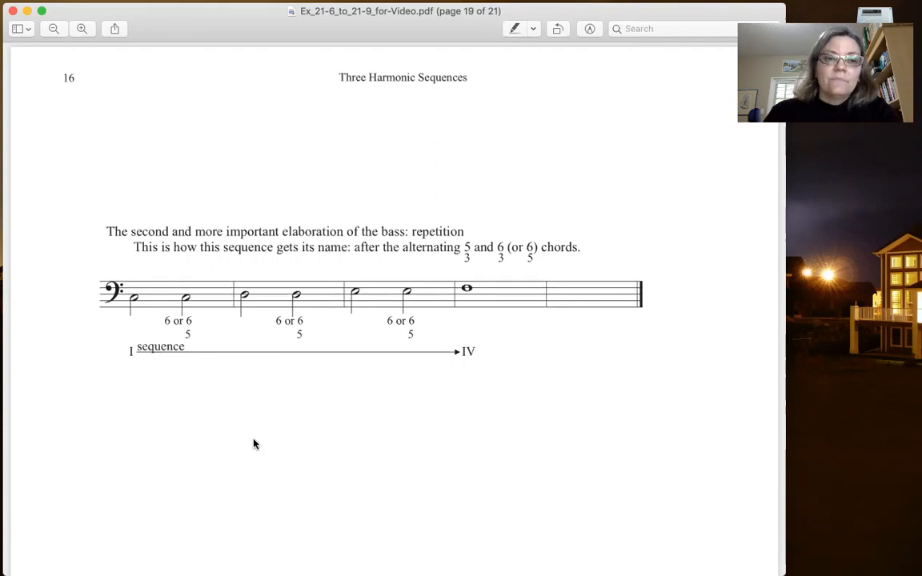
mouse_move(125, 310)
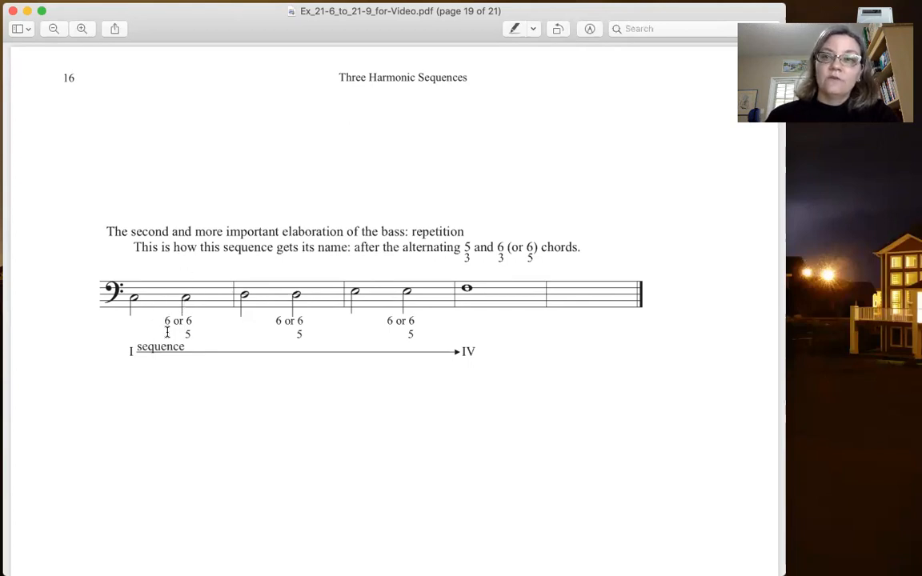
mouse_move(147, 314)
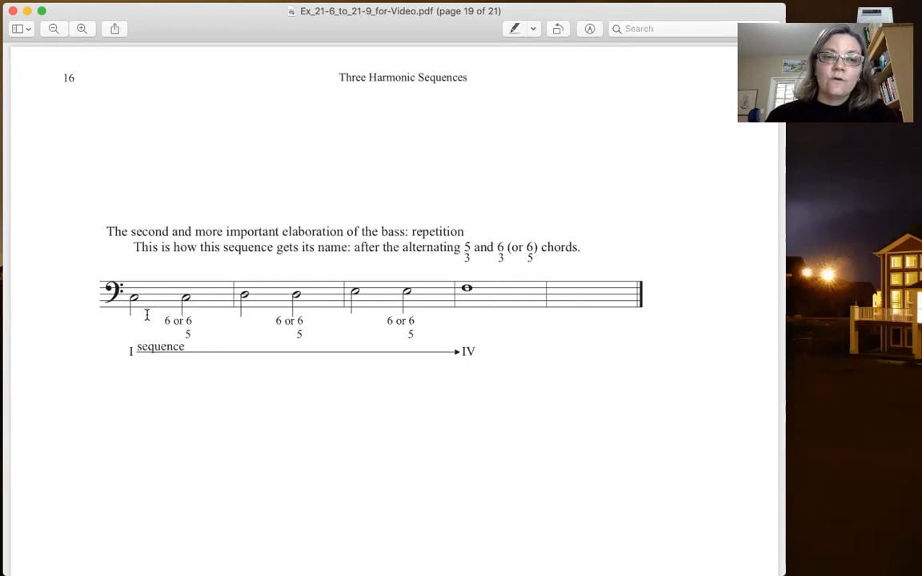
mouse_move(441, 301)
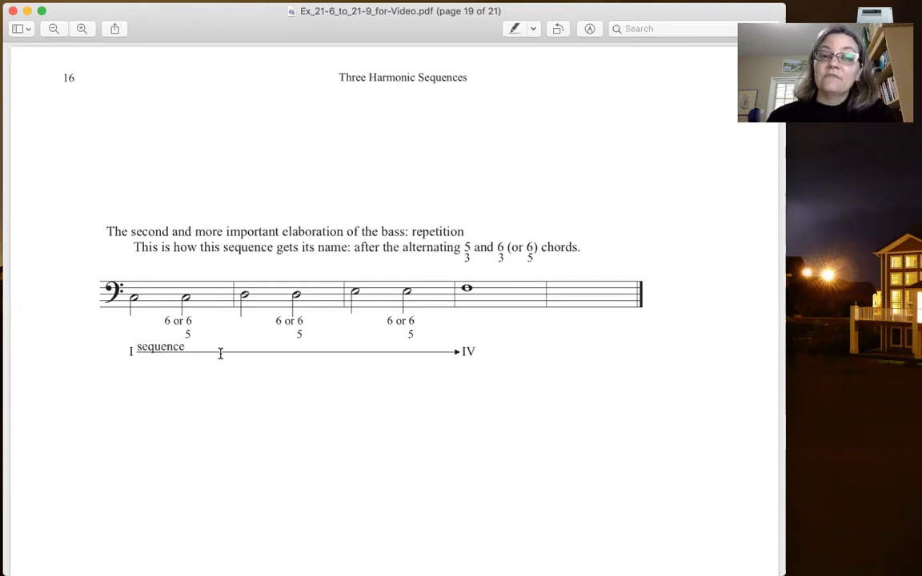
mouse_move(469, 232)
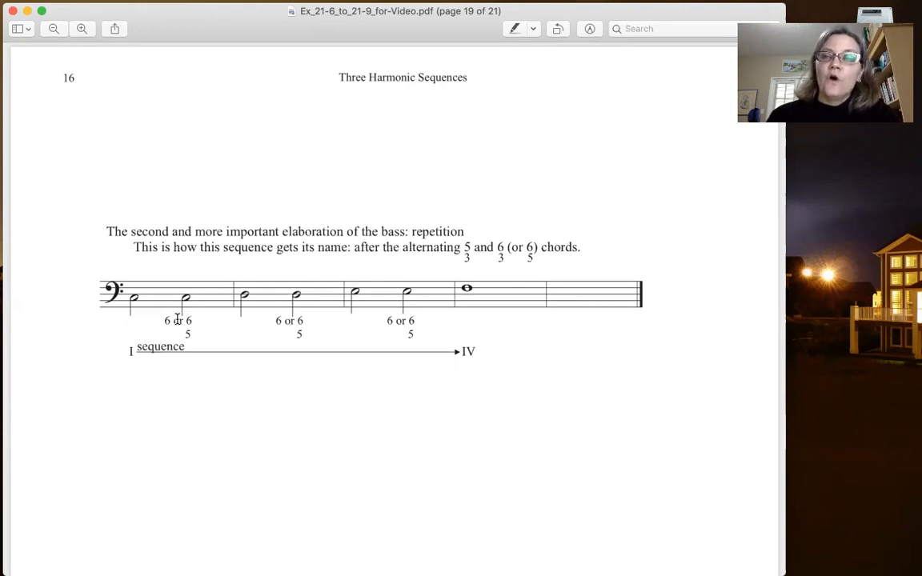
mouse_move(127, 331)
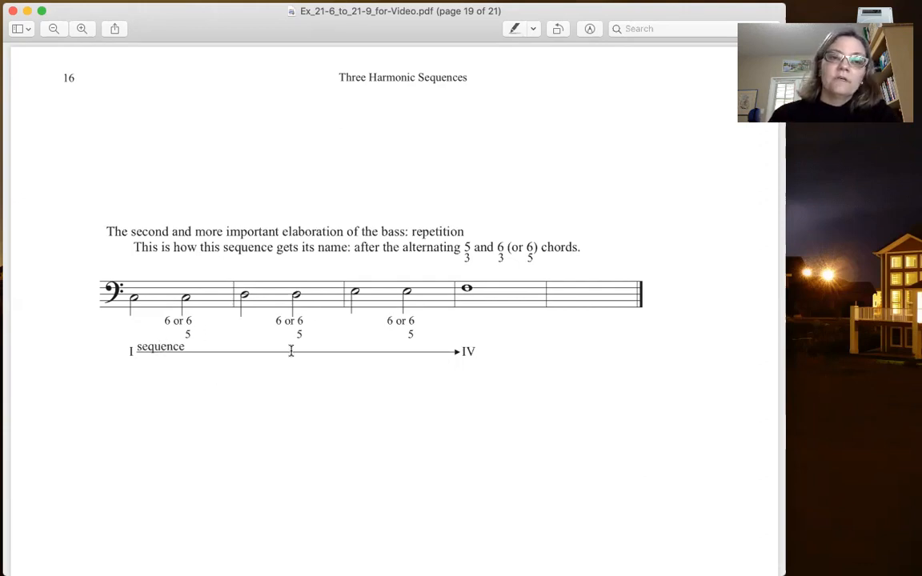
mouse_move(324, 309)
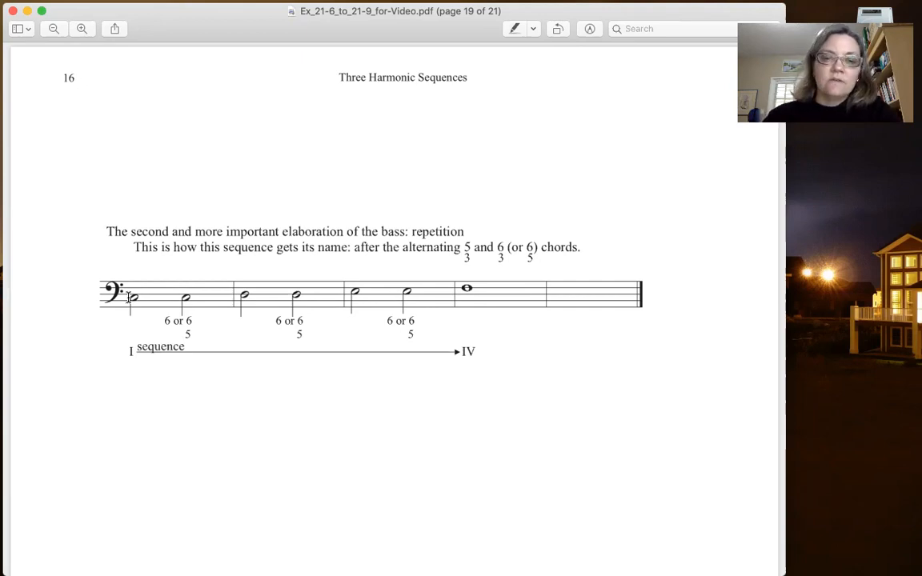
mouse_move(301, 471)
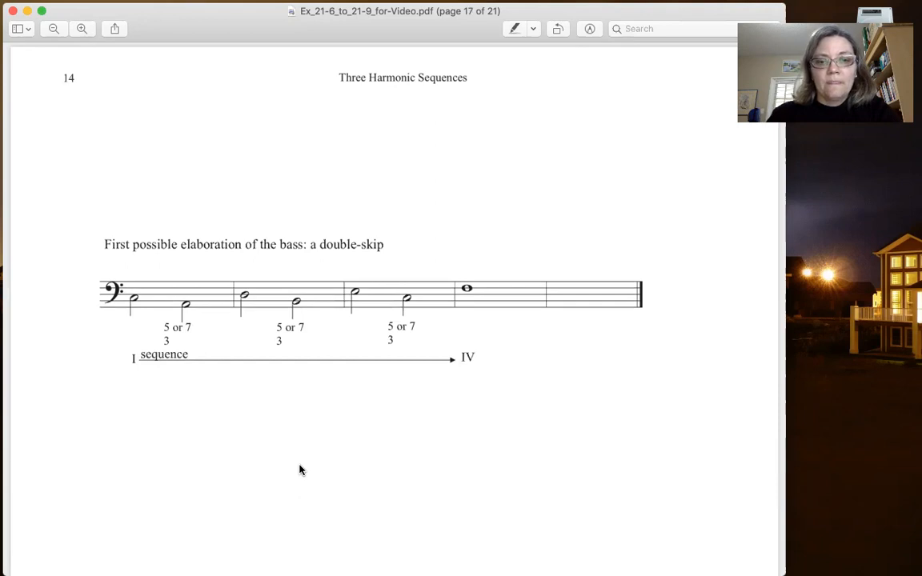
scroll(down, 3)
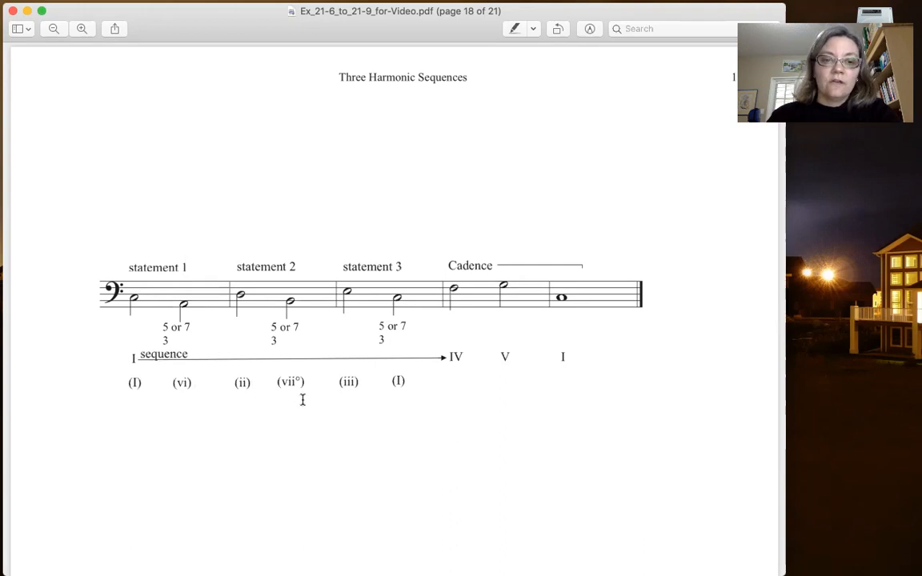
mouse_move(314, 413)
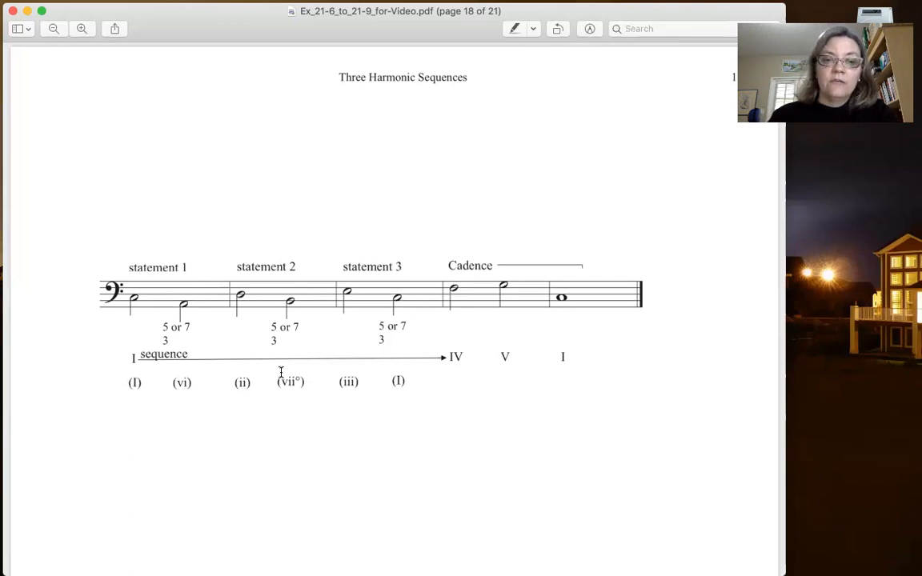
mouse_move(285, 416)
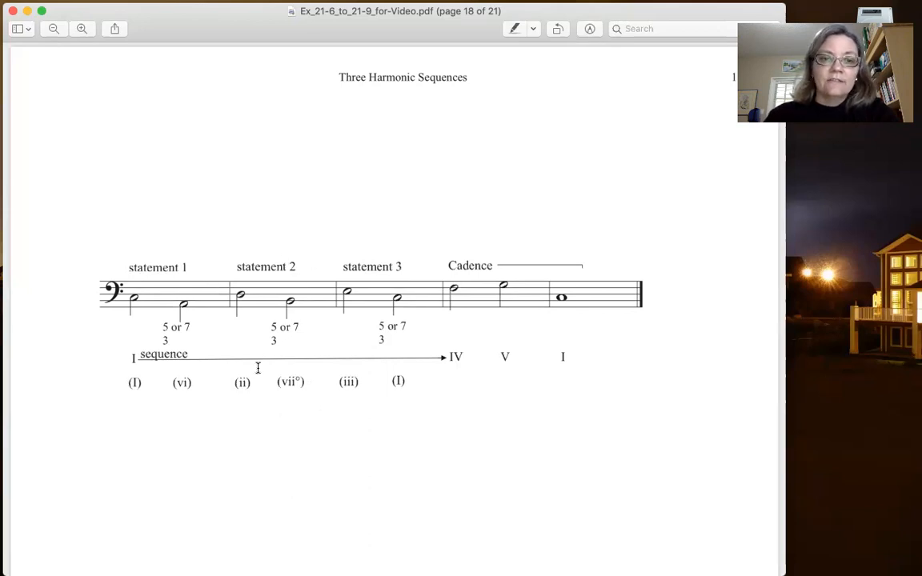
mouse_move(343, 416)
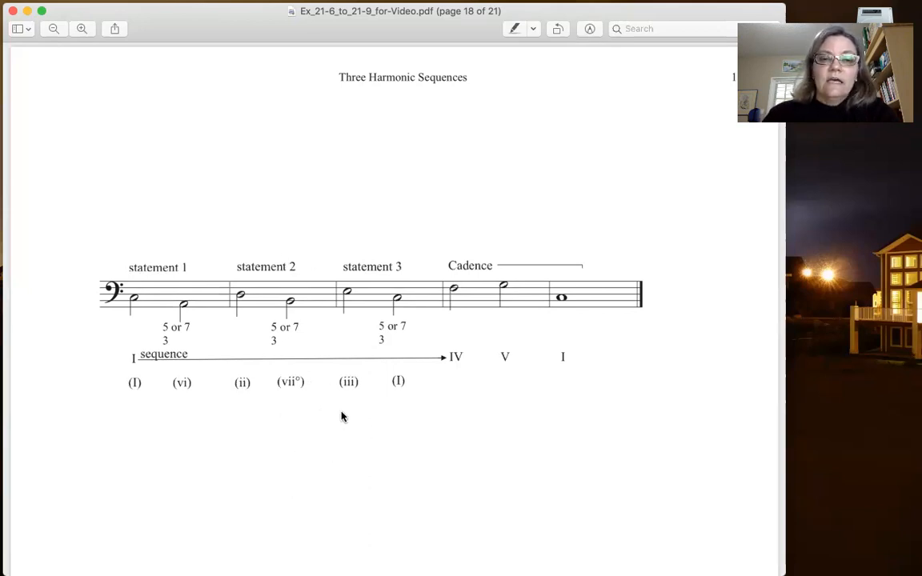
mouse_move(339, 389)
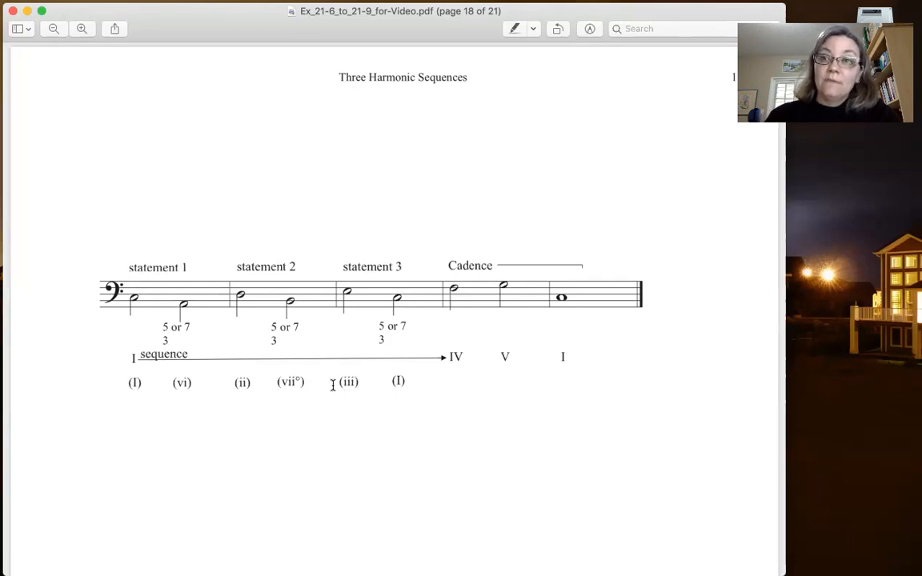
mouse_move(368, 399)
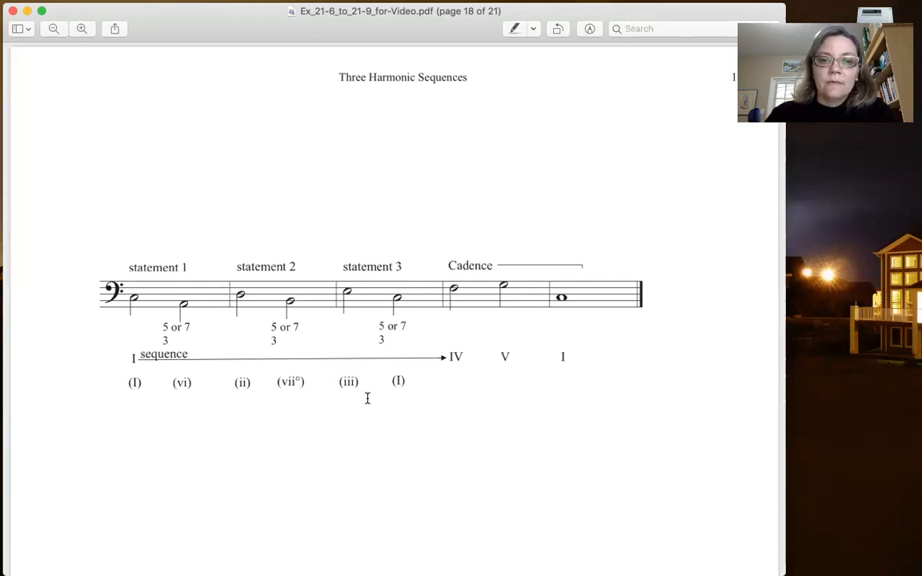
mouse_move(391, 231)
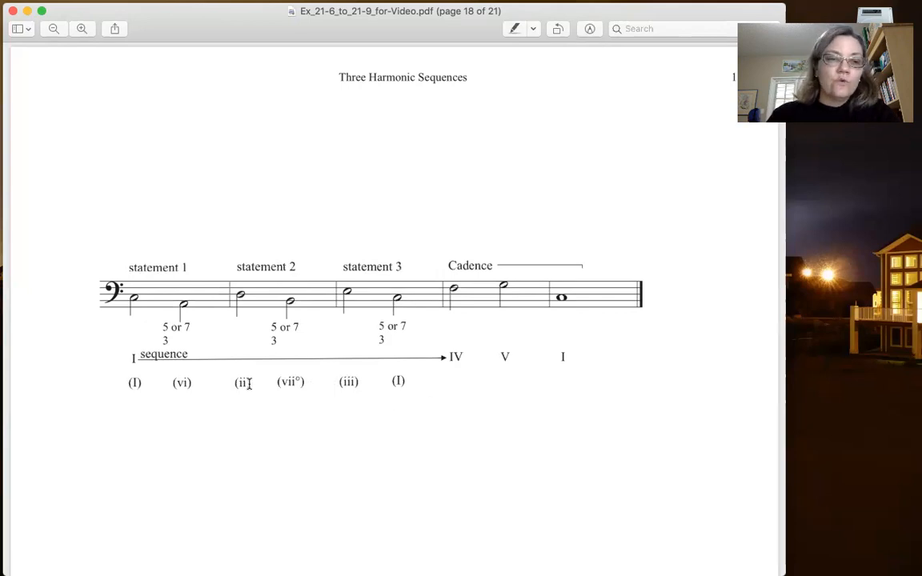
mouse_move(445, 400)
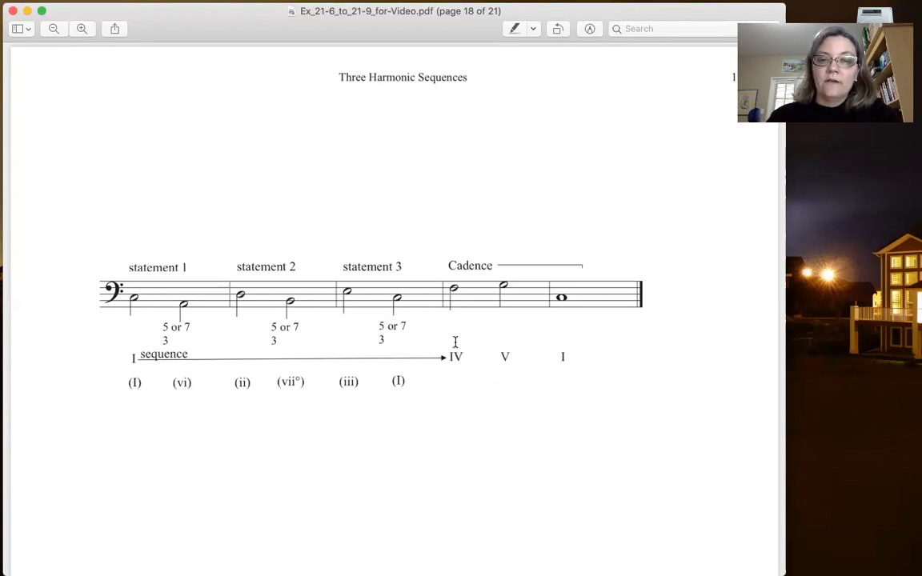
mouse_move(468, 390)
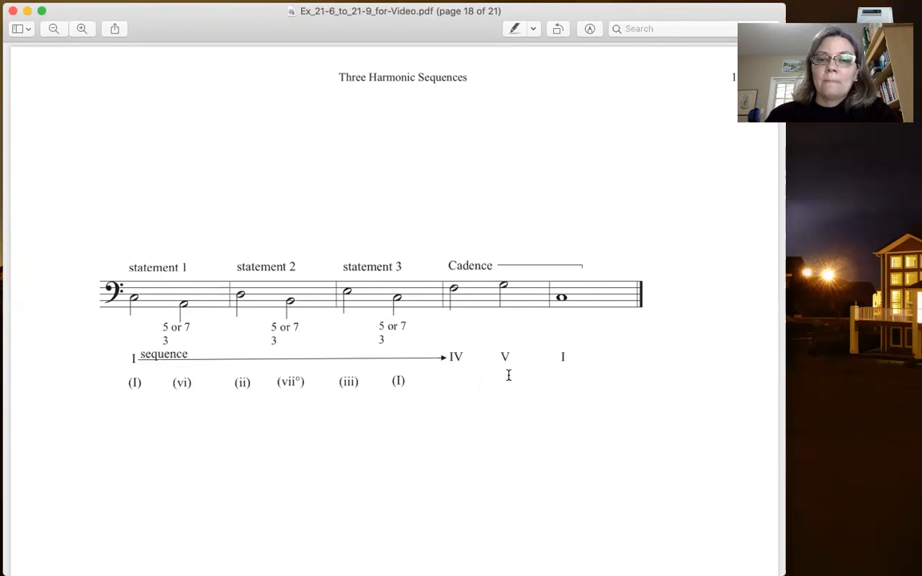
mouse_move(611, 349)
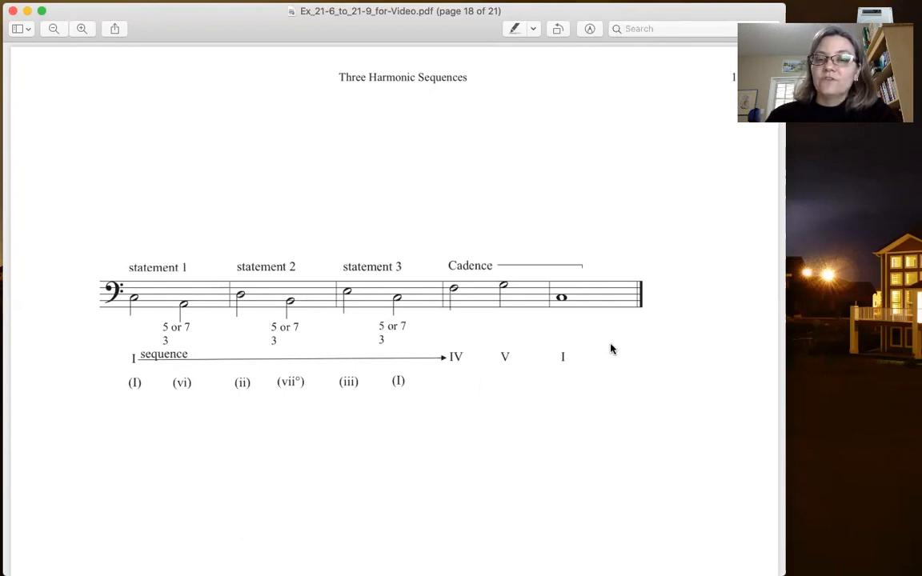
mouse_move(548, 422)
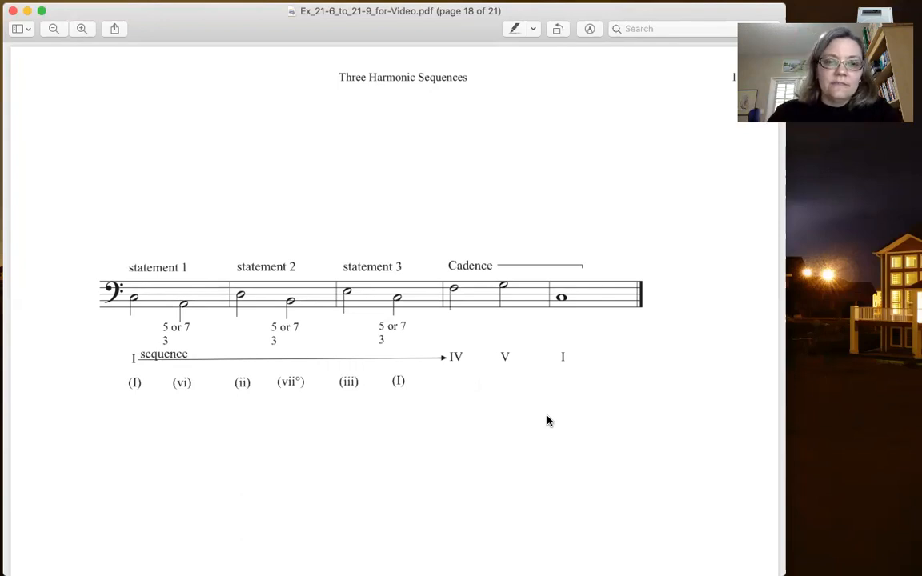
scroll(up, 3)
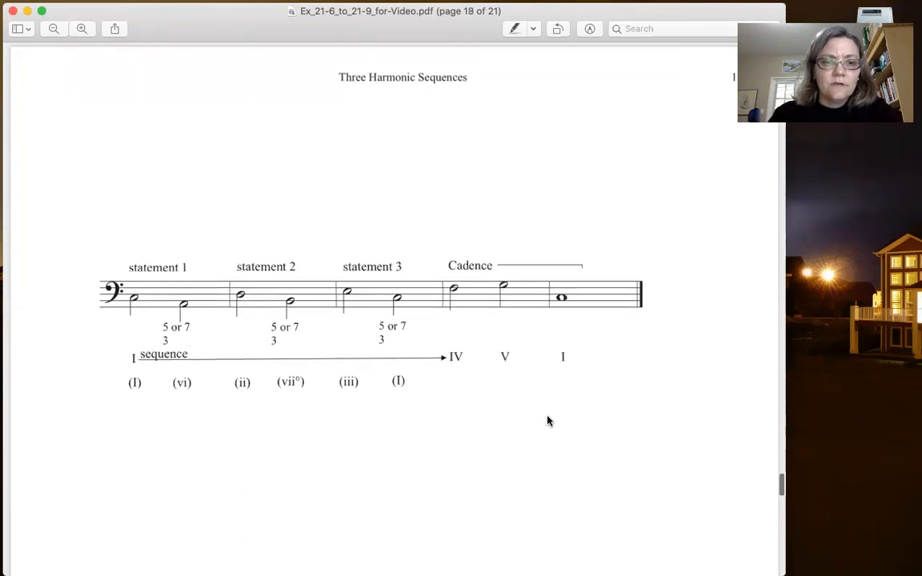
scroll(down, 3)
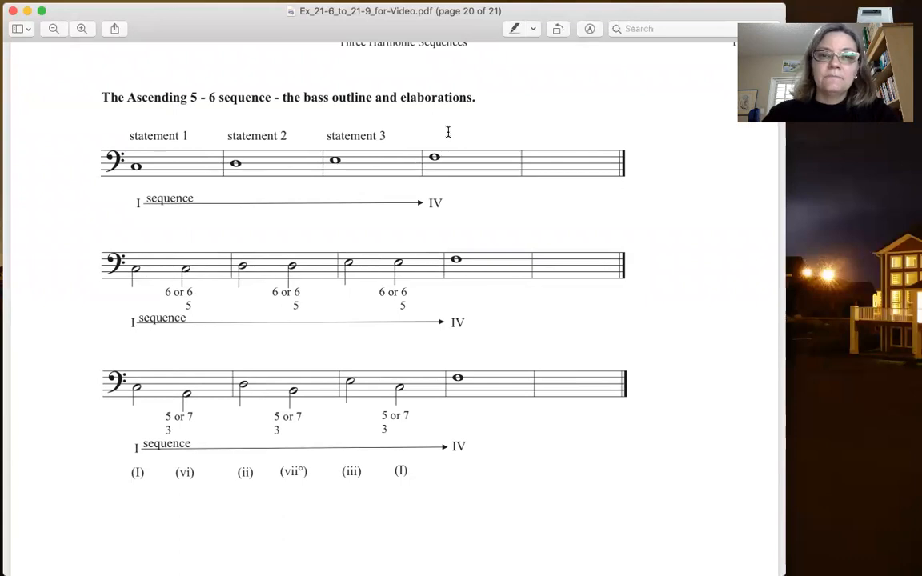
mouse_move(479, 253)
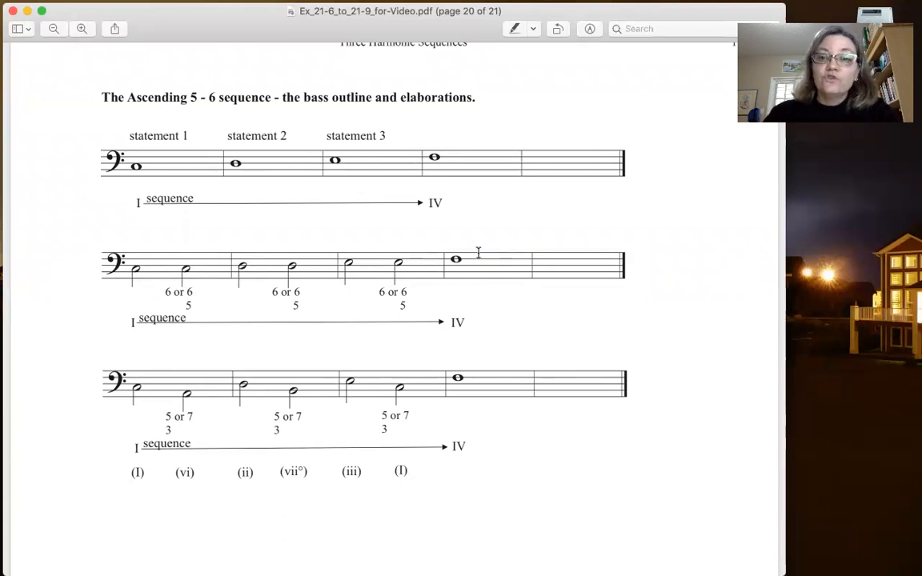
mouse_move(150, 288)
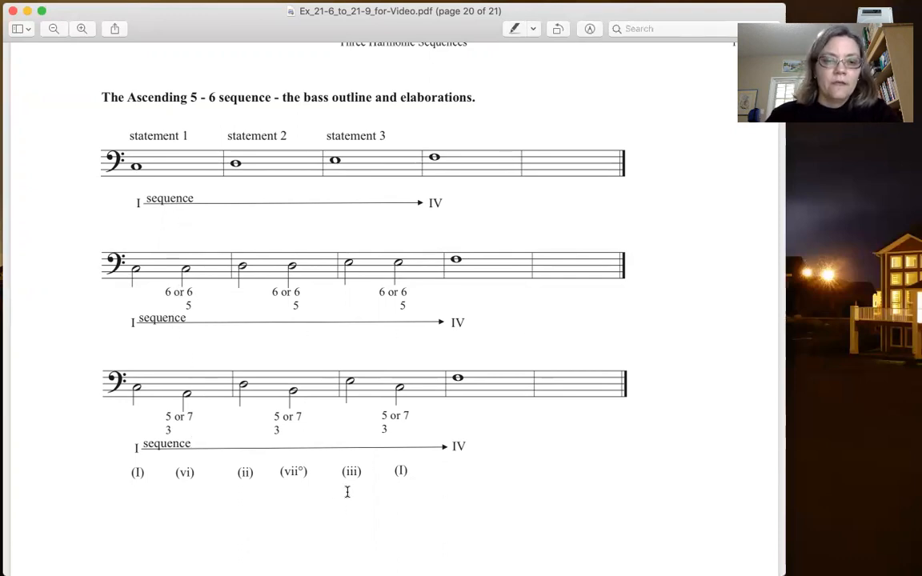
mouse_move(10, 246)
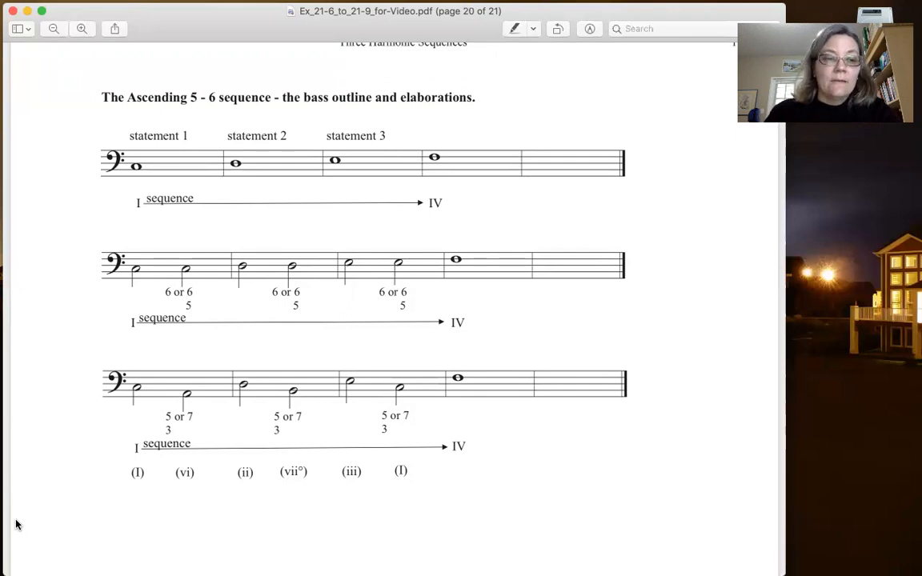
scroll(down, 3)
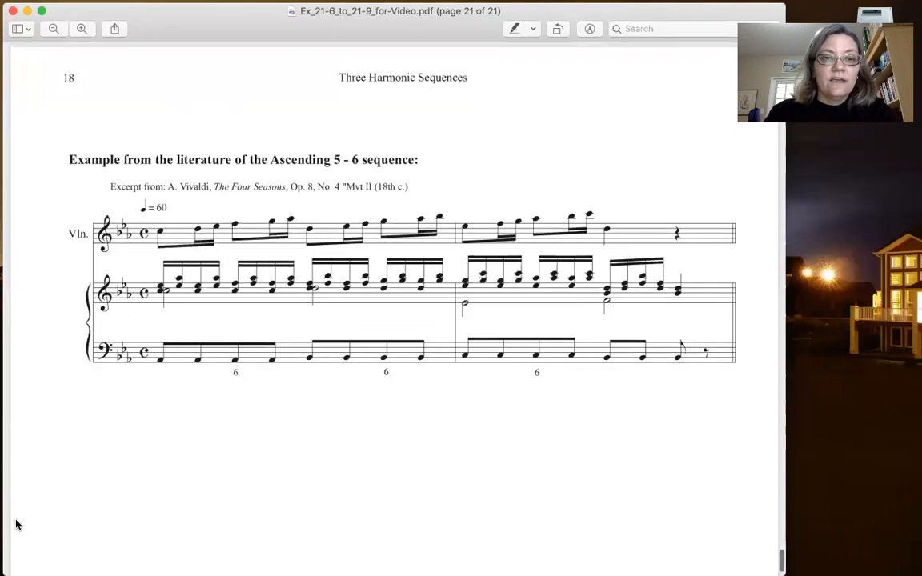
mouse_move(222, 524)
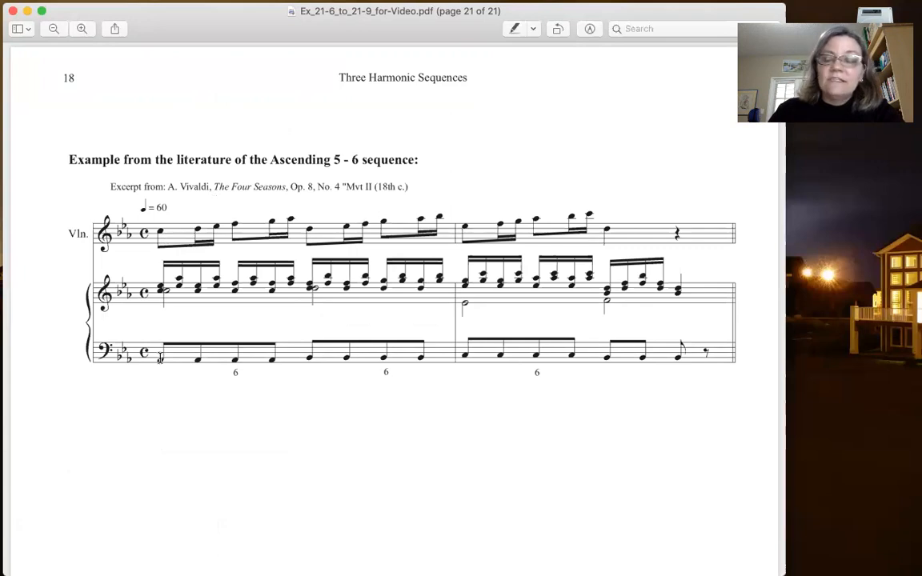
mouse_move(312, 372)
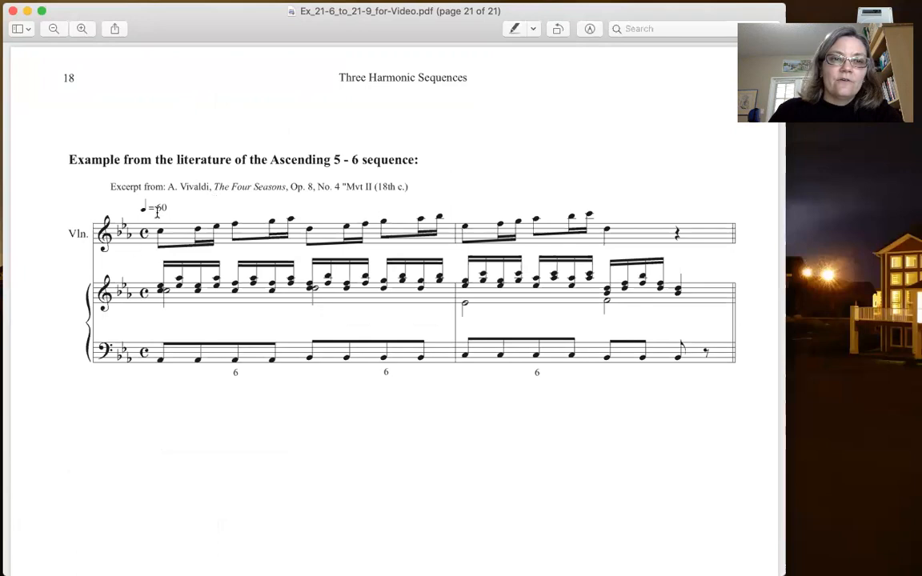
mouse_move(438, 416)
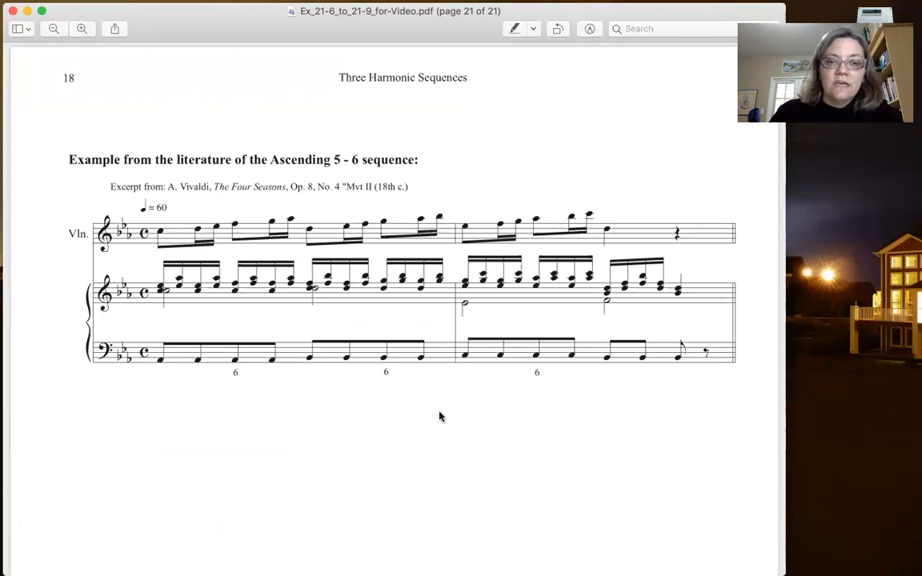
mouse_move(585, 371)
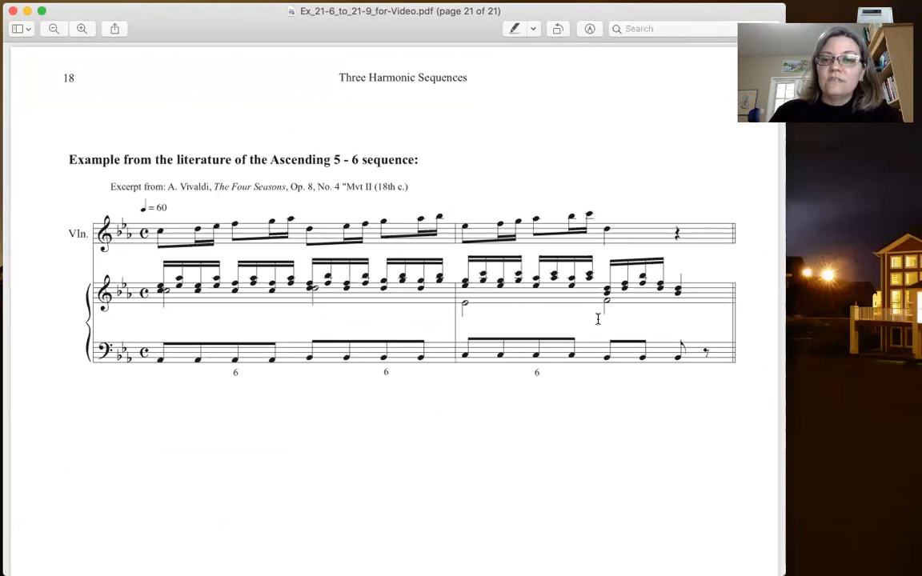
mouse_move(599, 392)
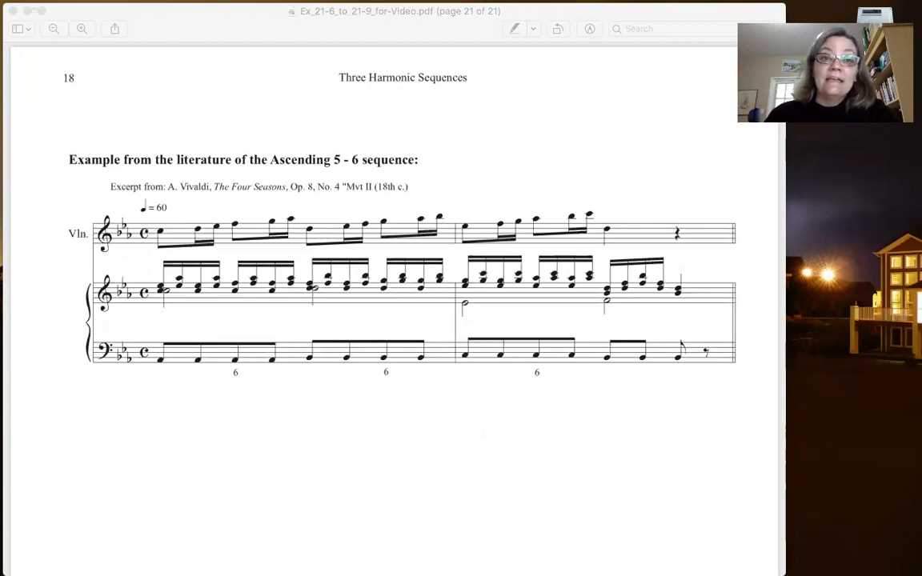
mouse_move(436, 416)
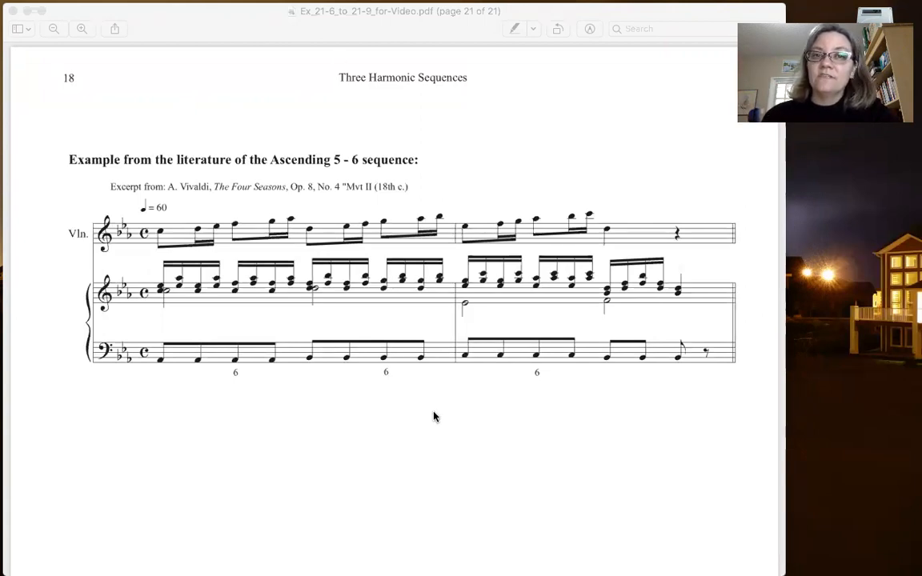
mouse_move(617, 91)
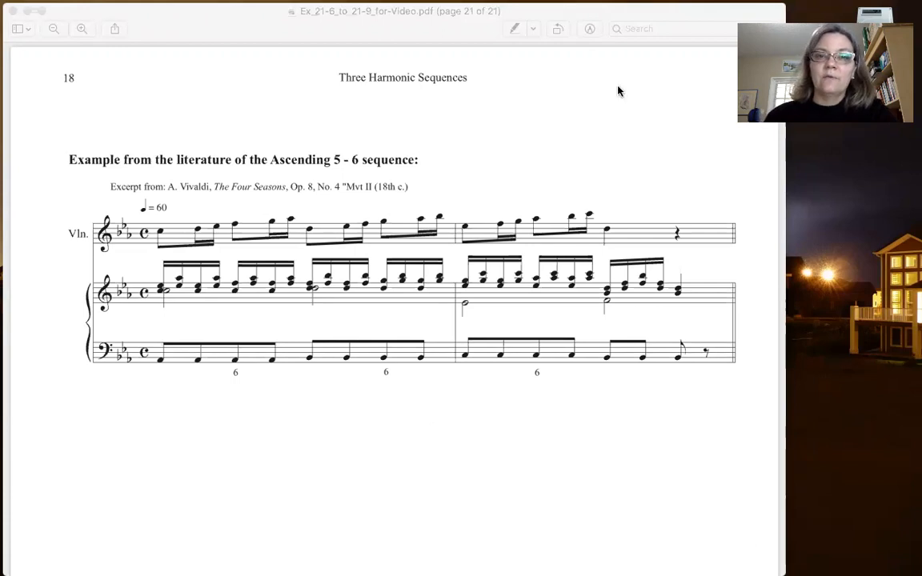